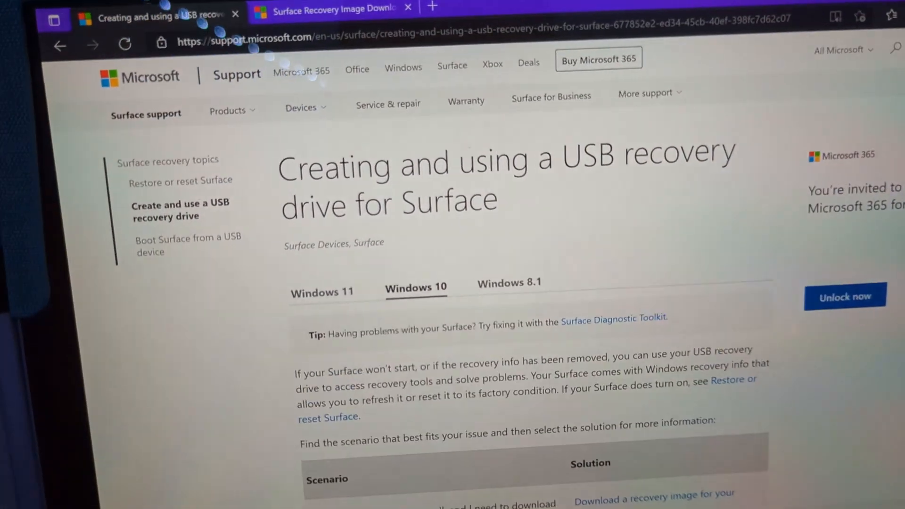
Scroll the USB recovery drive article and follow 'Download a recovery image for your Surface'.
scroll("down", 3)
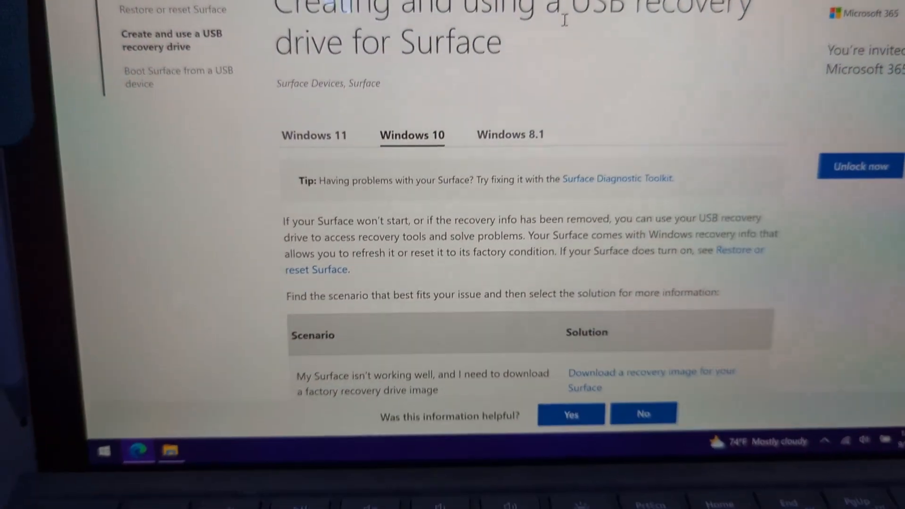
scroll("down", 3)
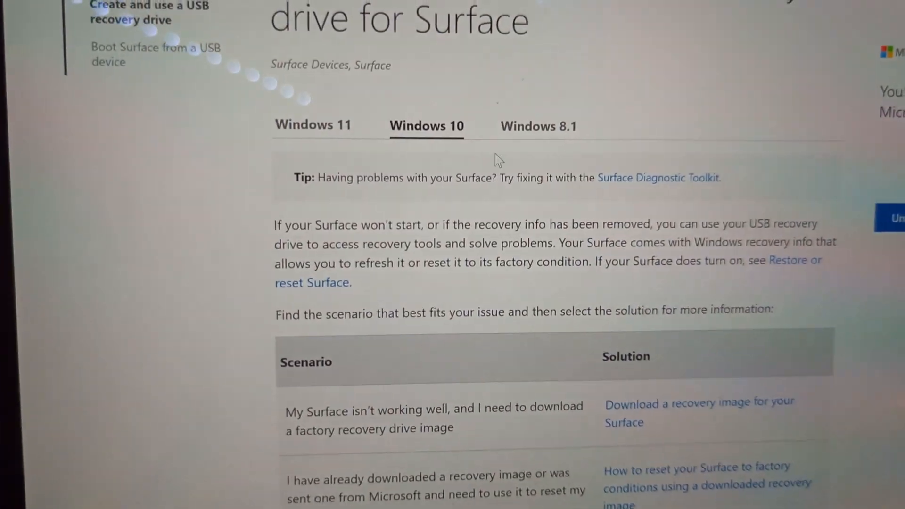
scroll("down", 3)
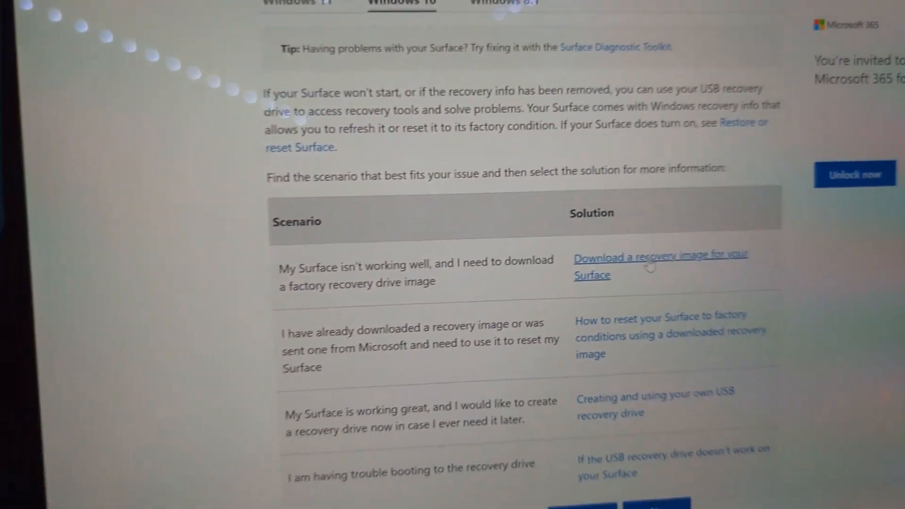
left_click(660, 265)
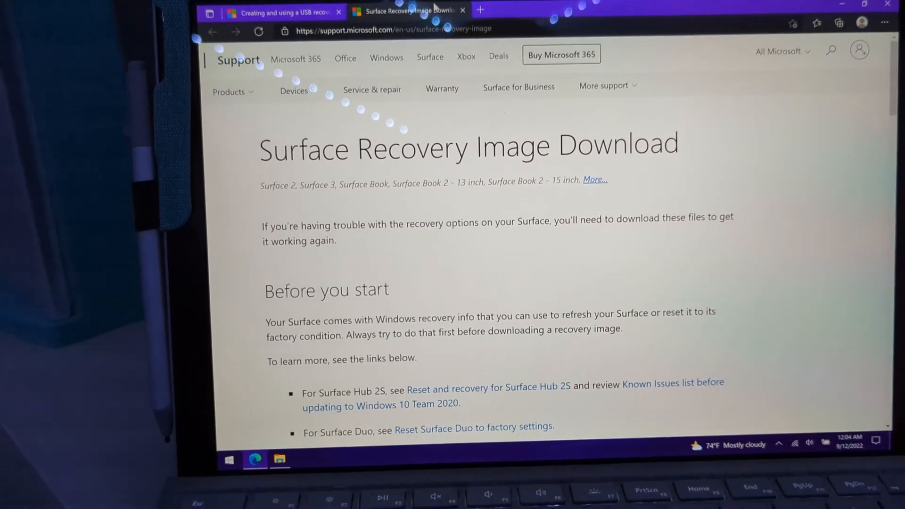
scroll("down", 3)
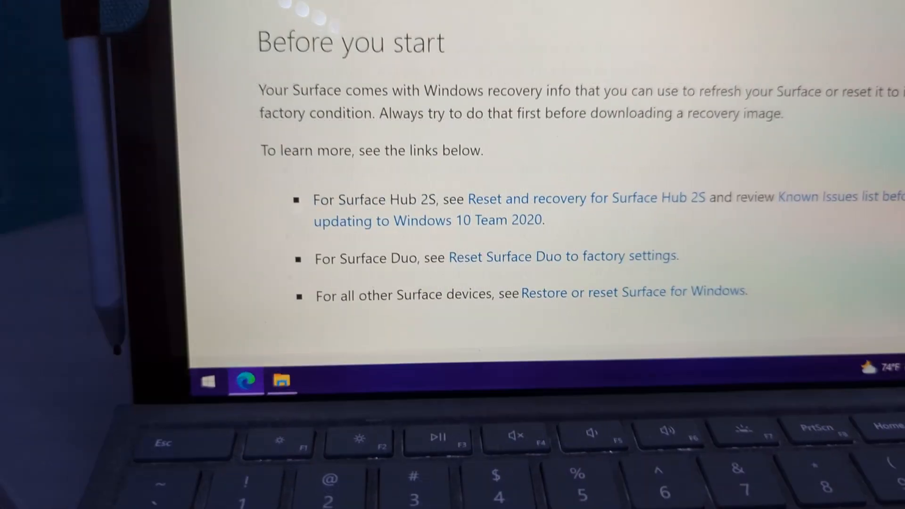
scroll("down", 3)
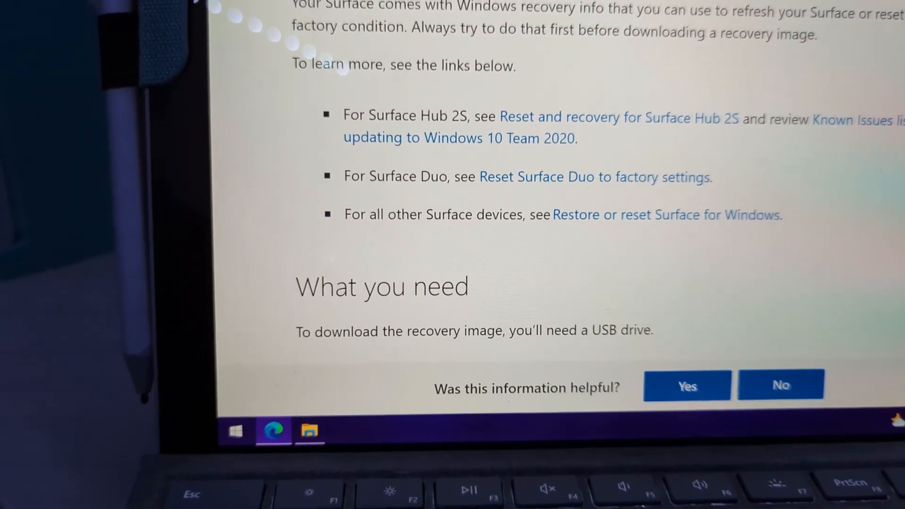
scroll("down", 3)
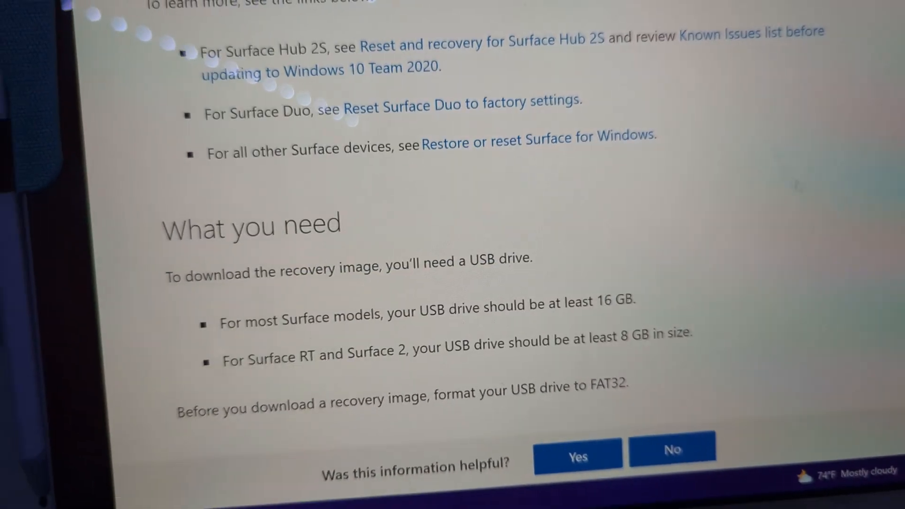
scroll("down", 3)
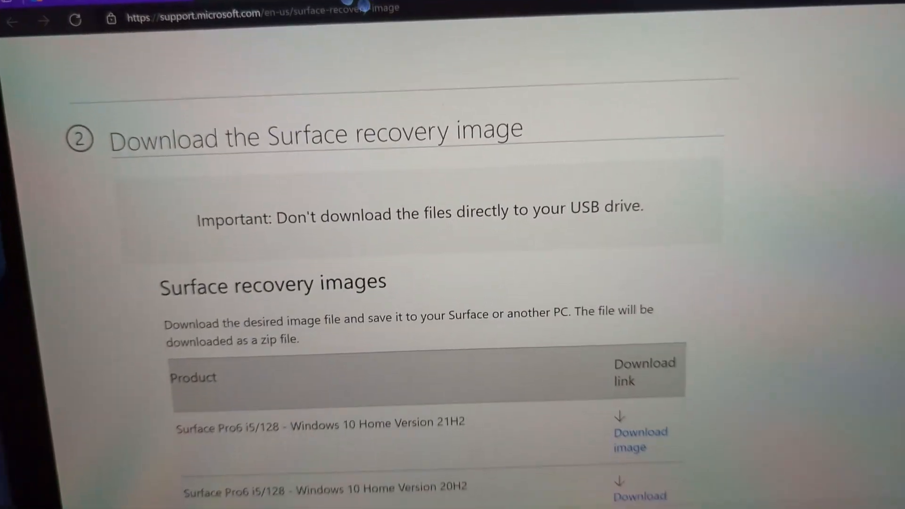
scroll("down", 3)
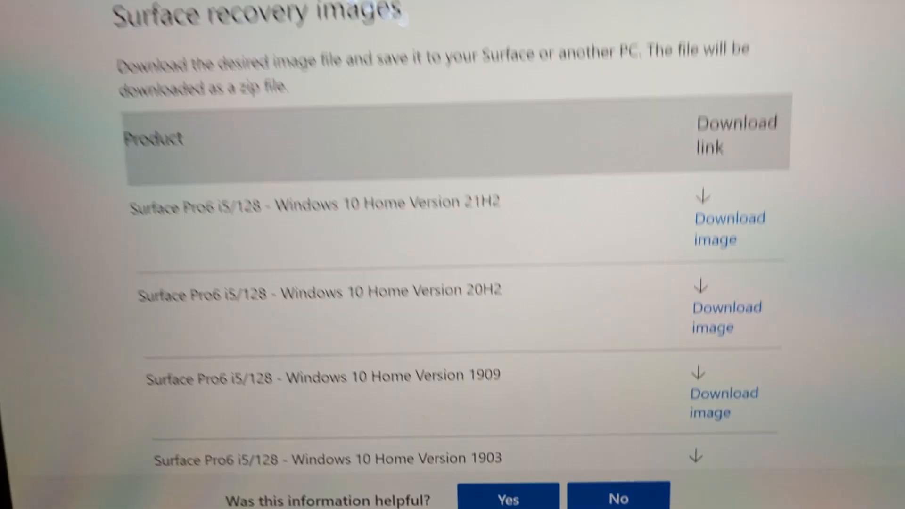
scroll("down", 3)
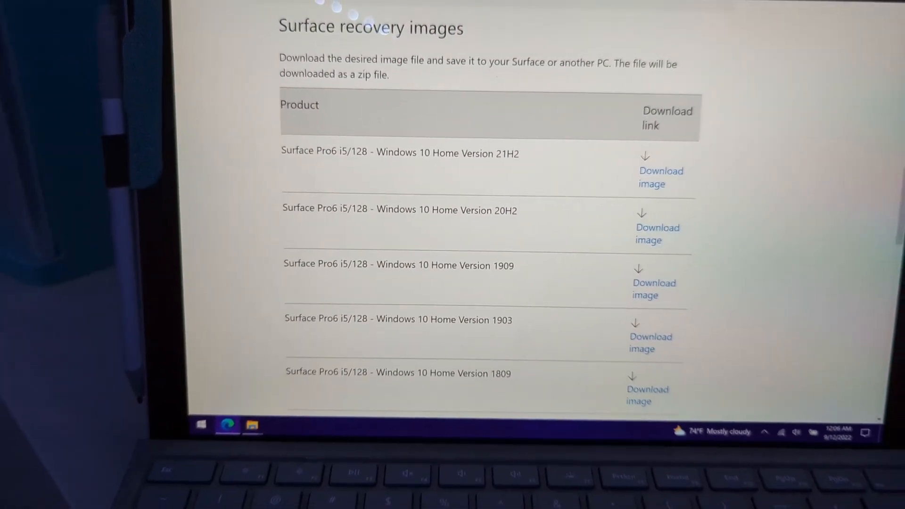
scroll("down", 3)
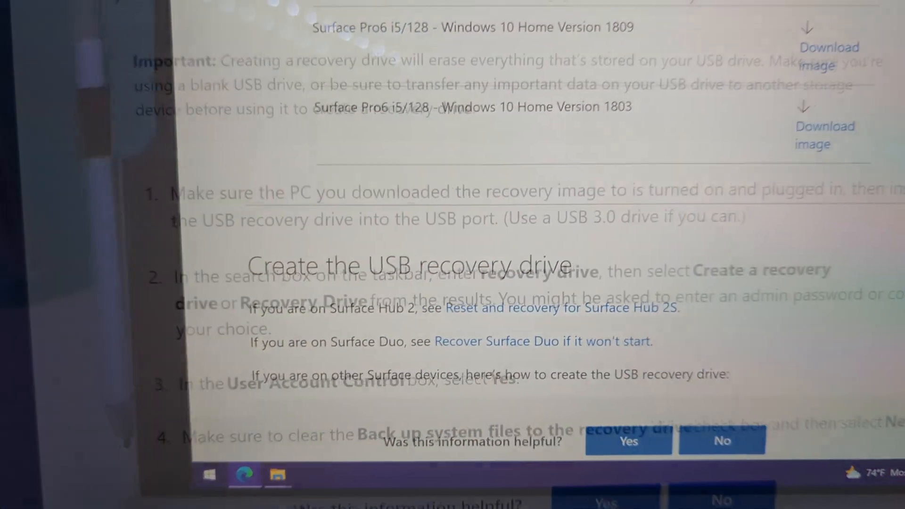
scroll("down", 3)
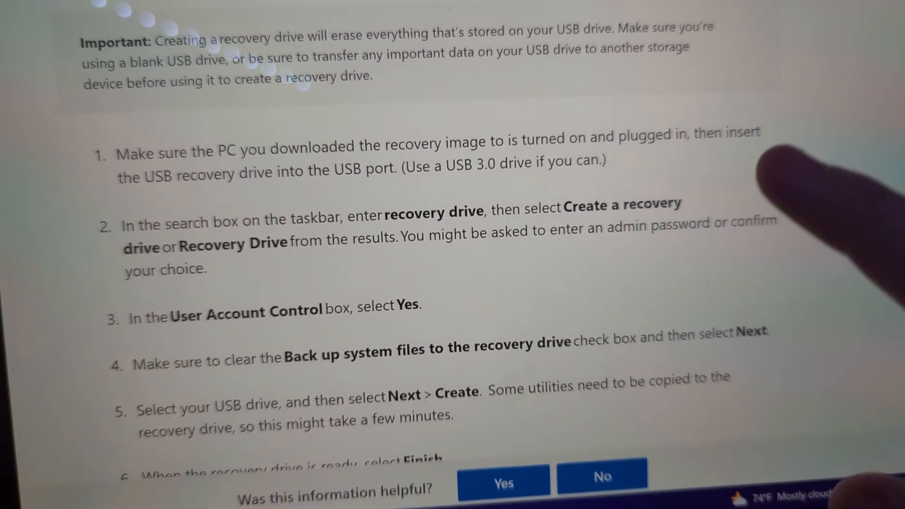
scroll("down", 3)
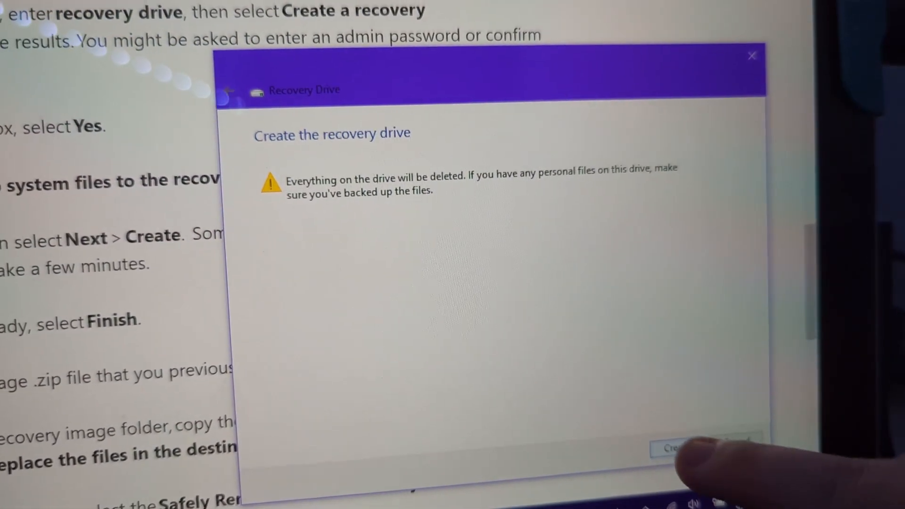
Build the recovery drive on the USB stick, erasing it, and finish the wizard.
left_click(669, 449)
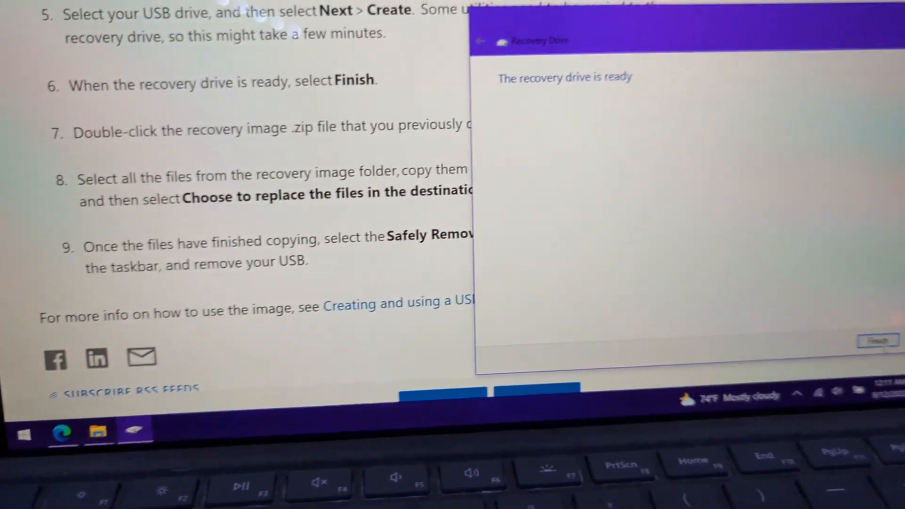
left_click(876, 340)
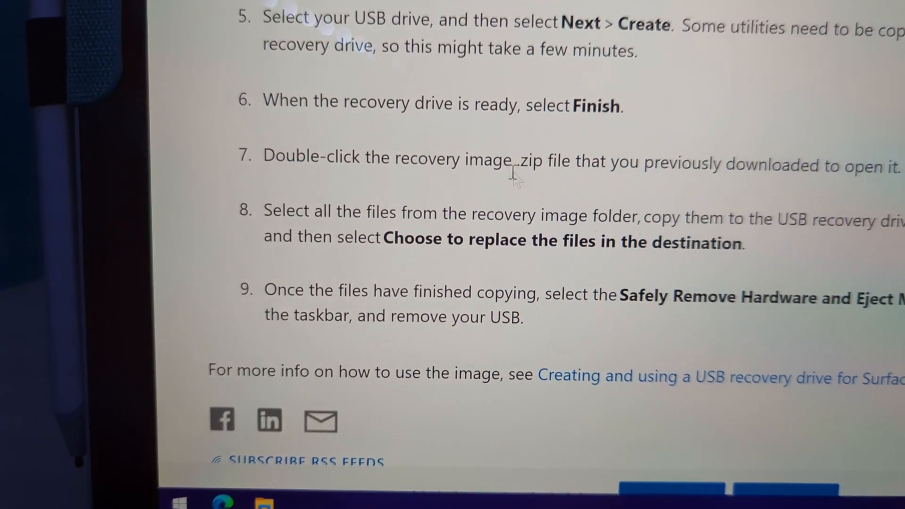
scroll("down", 3)
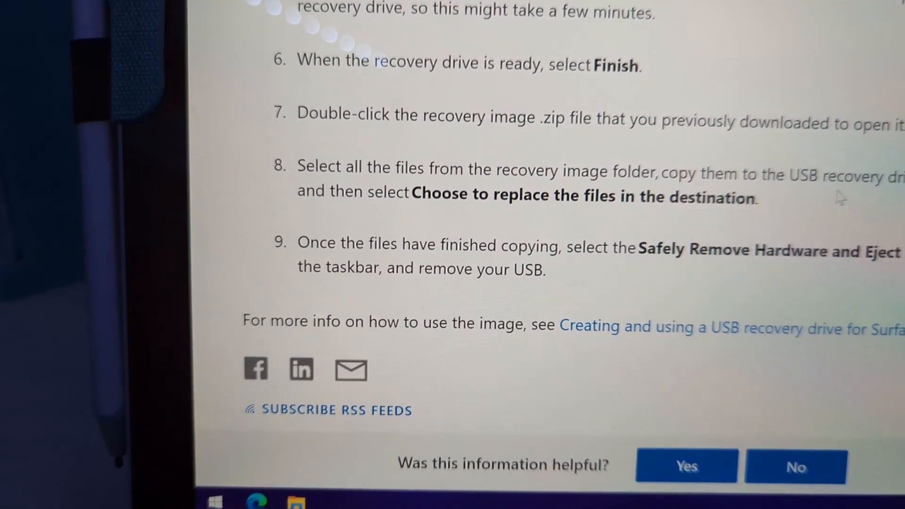
scroll("down", 3)
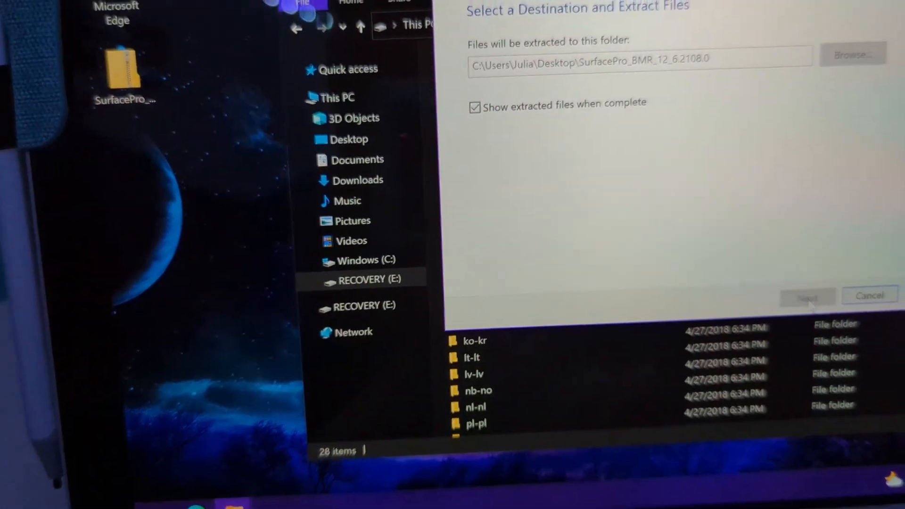
Extract the recovery image and replace the 146 same-named files on RECOVERY (E:).
left_click(807, 295)
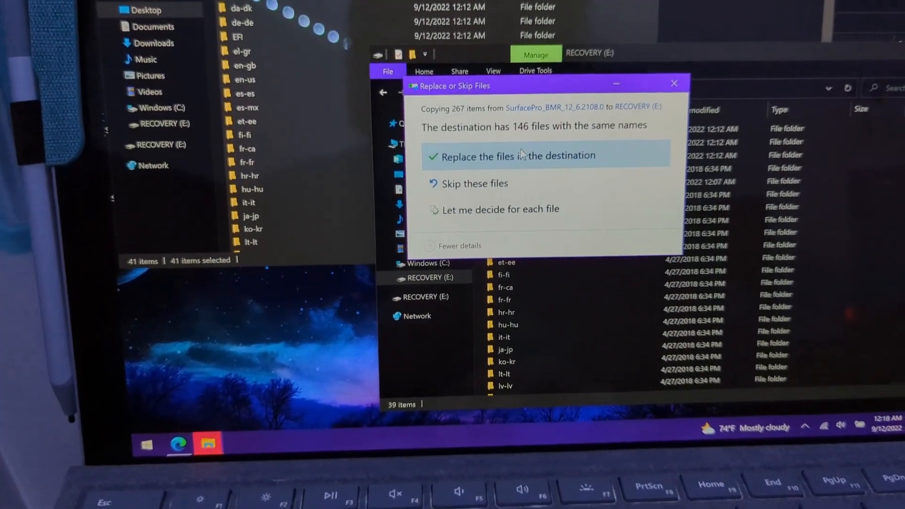
left_click(496, 156)
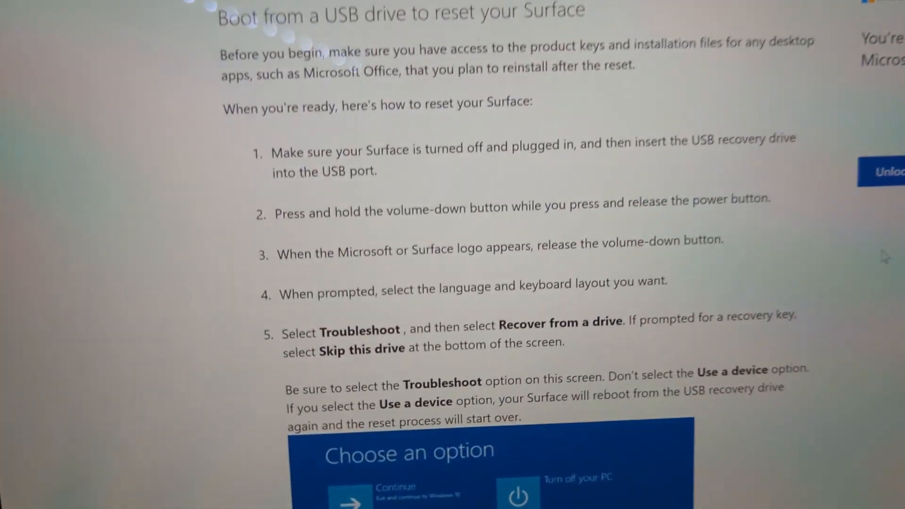
scroll("down", 3)
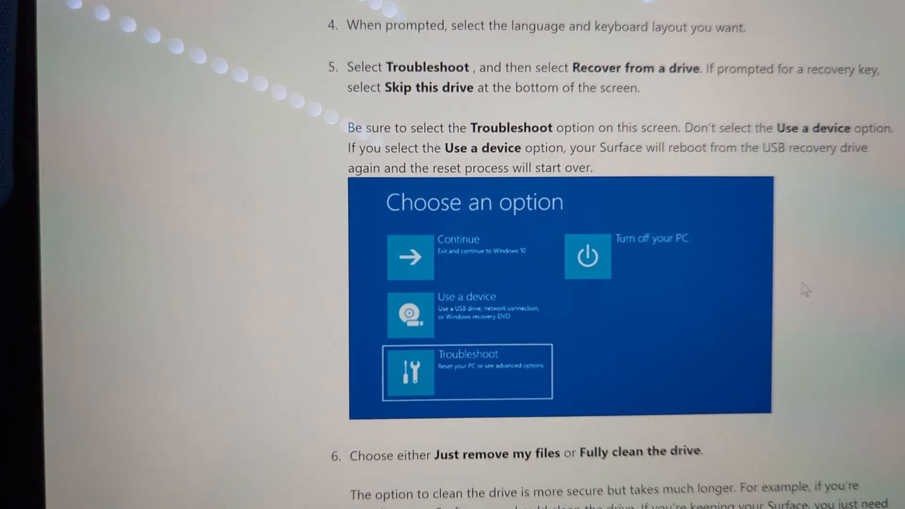
scroll("down", 3)
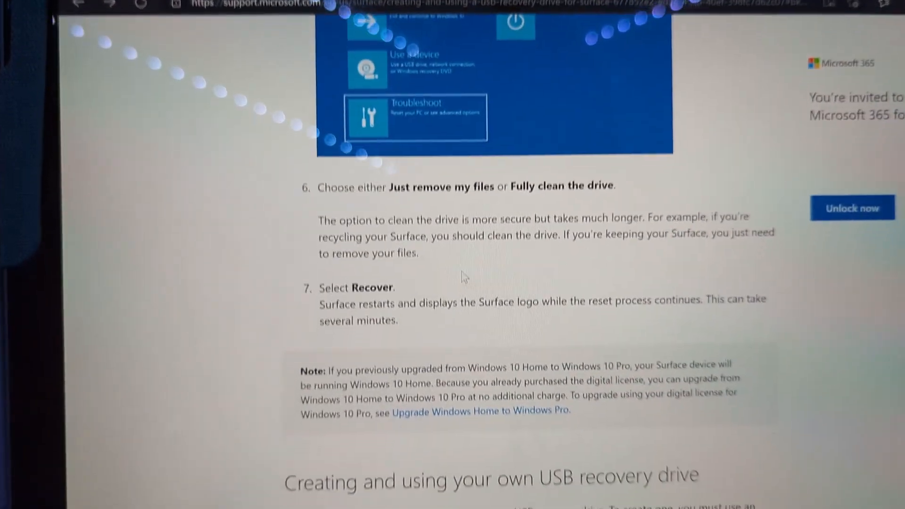
scroll("down", 3)
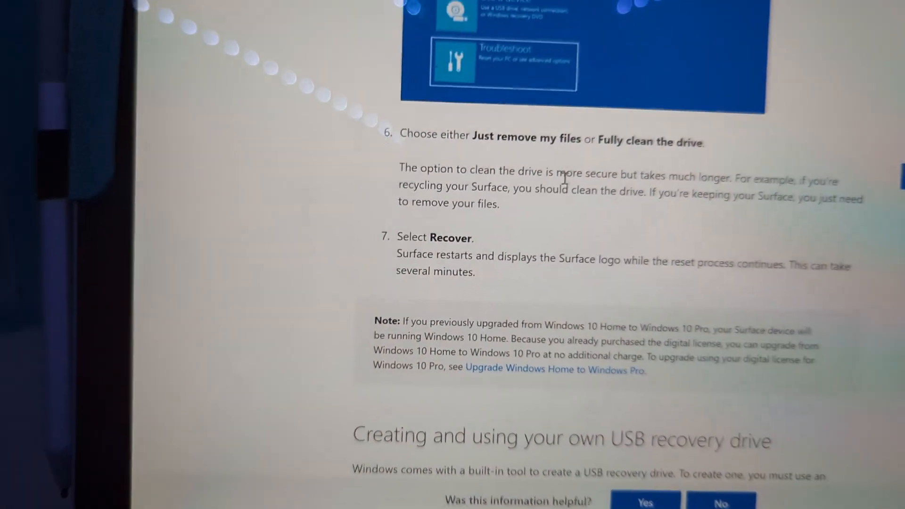
scroll("down", 3)
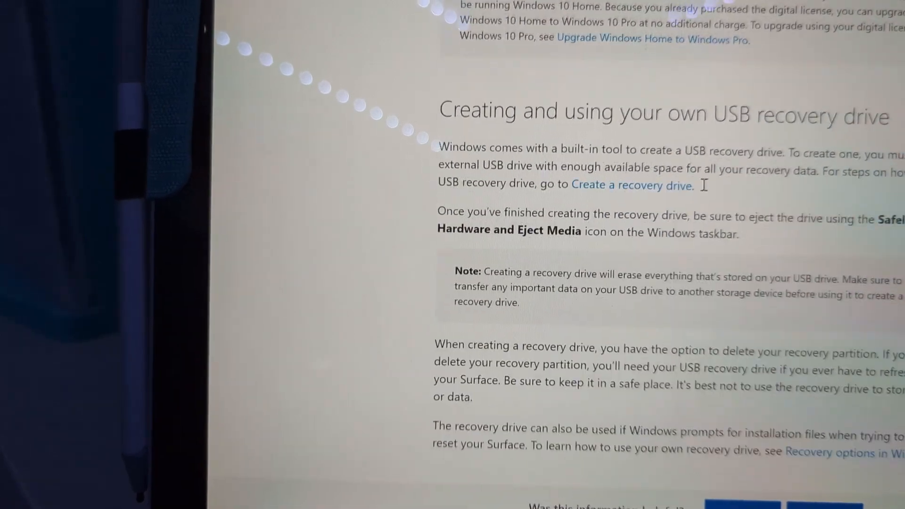
scroll("down", 3)
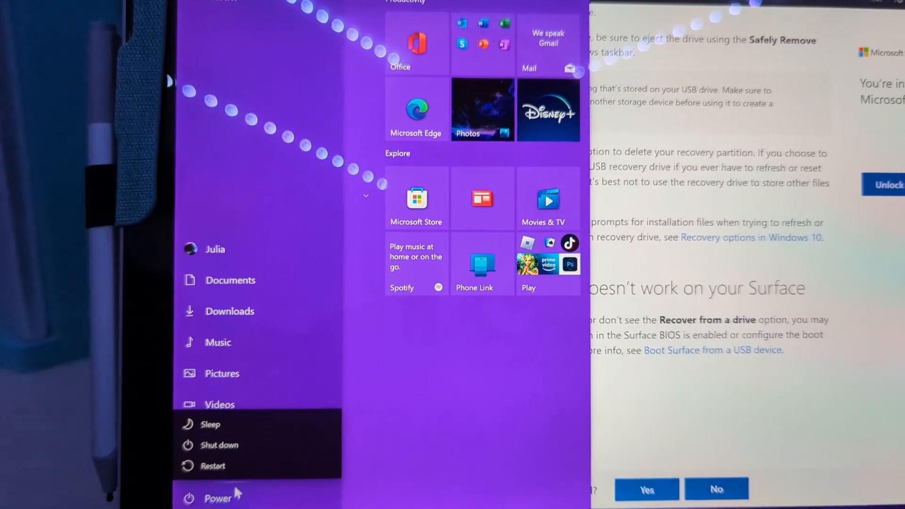
Restart the Surface to boot into the recovery environment.
left_click(221, 444)
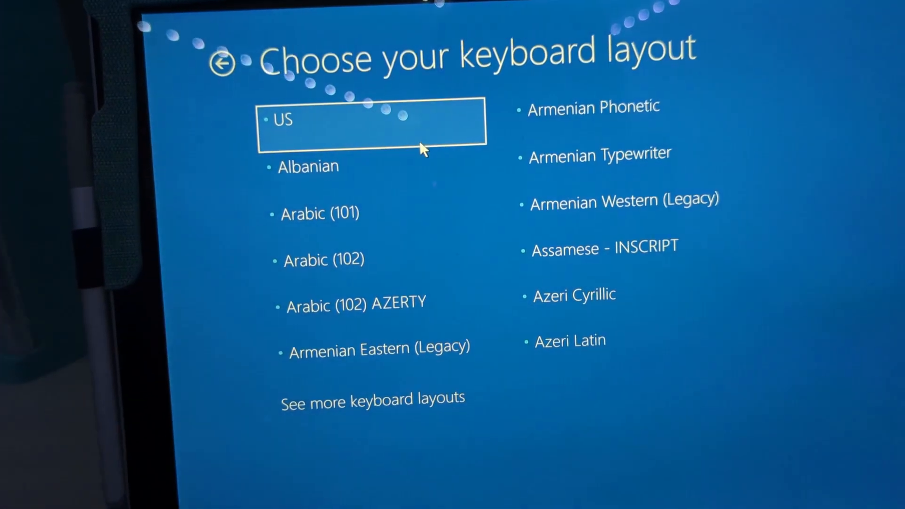
Choose the US keyboard layout and recover Windows from the USB drive.
left_click(373, 121)
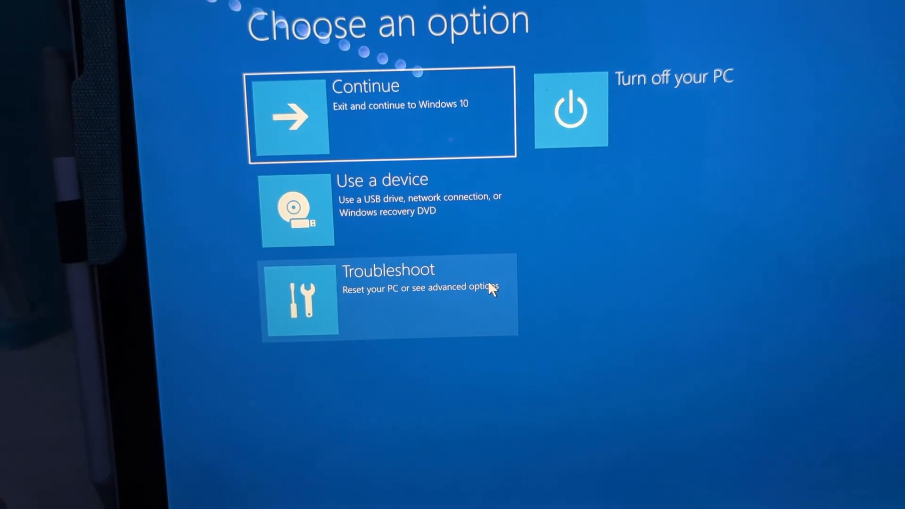
left_click(388, 293)
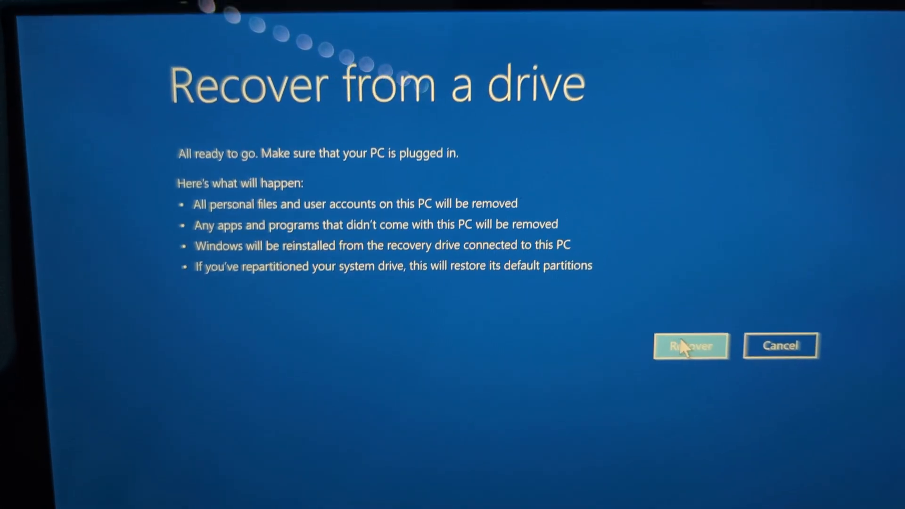
left_click(690, 345)
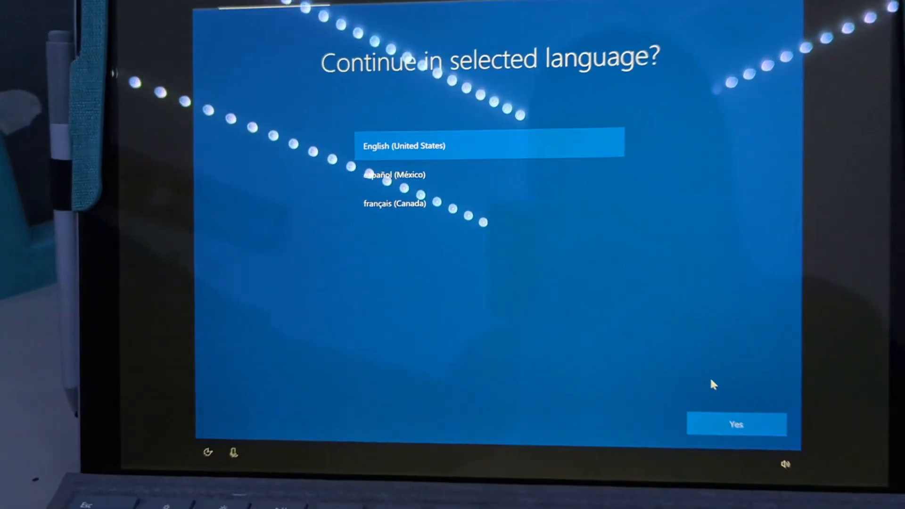
Confirm English (United States), United States region and US keyboard, skipping a second layout.
left_click(736, 424)
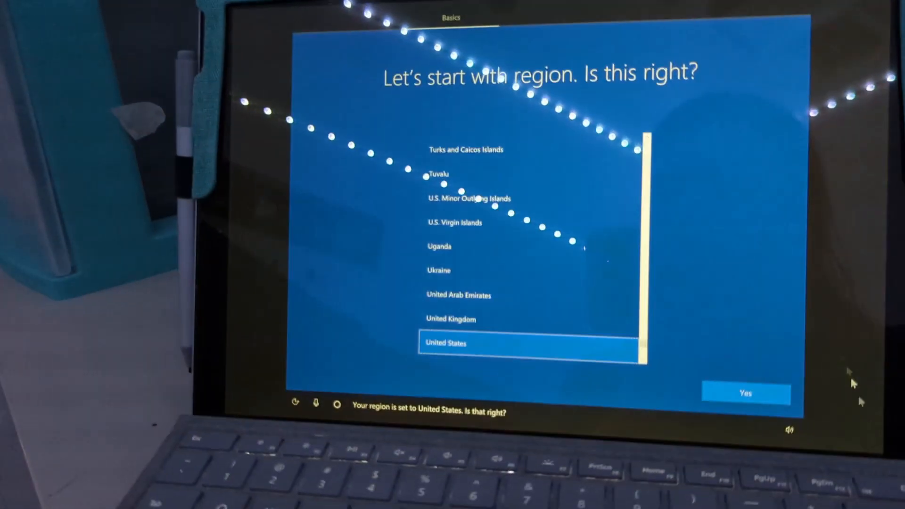
left_click(746, 393)
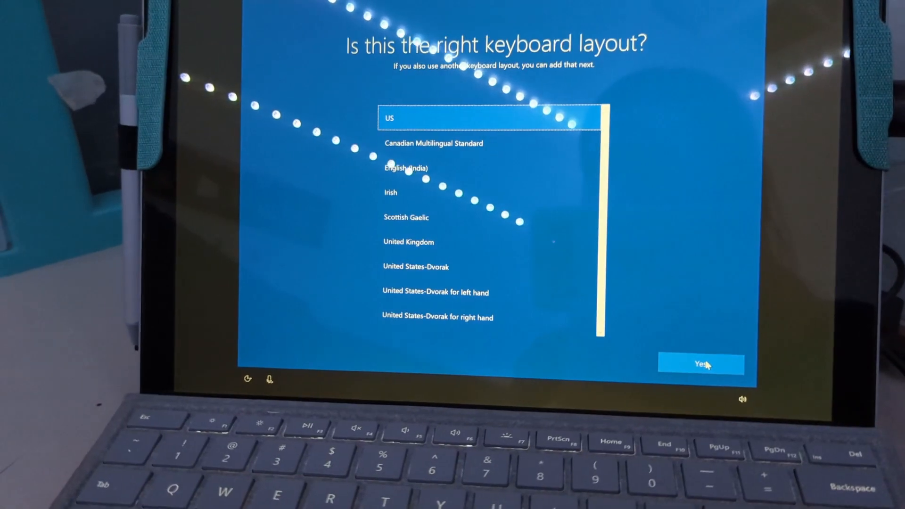
left_click(700, 364)
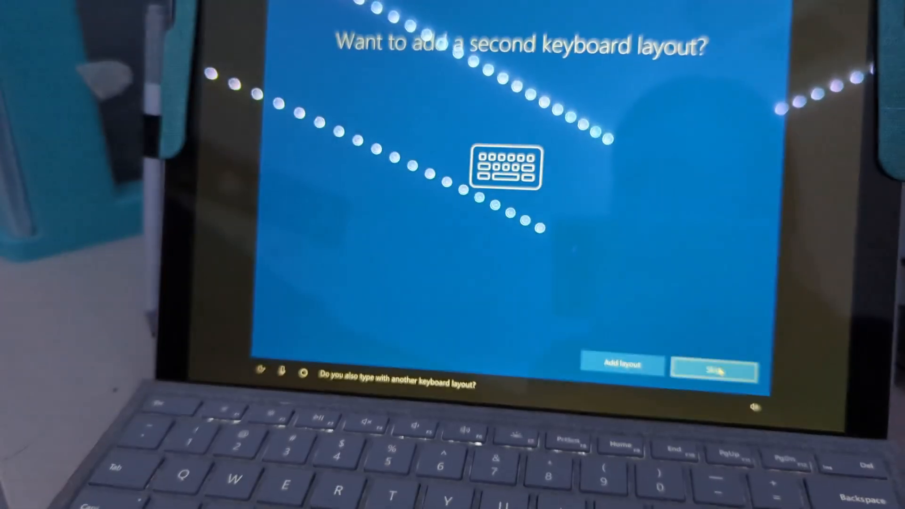
left_click(714, 371)
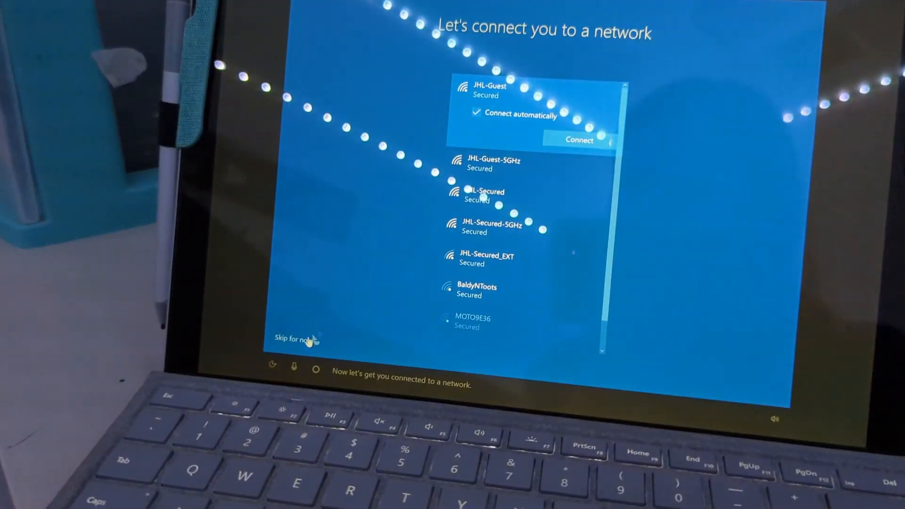
Continue without a network or password and accept the privacy settings.
left_click(579, 140)
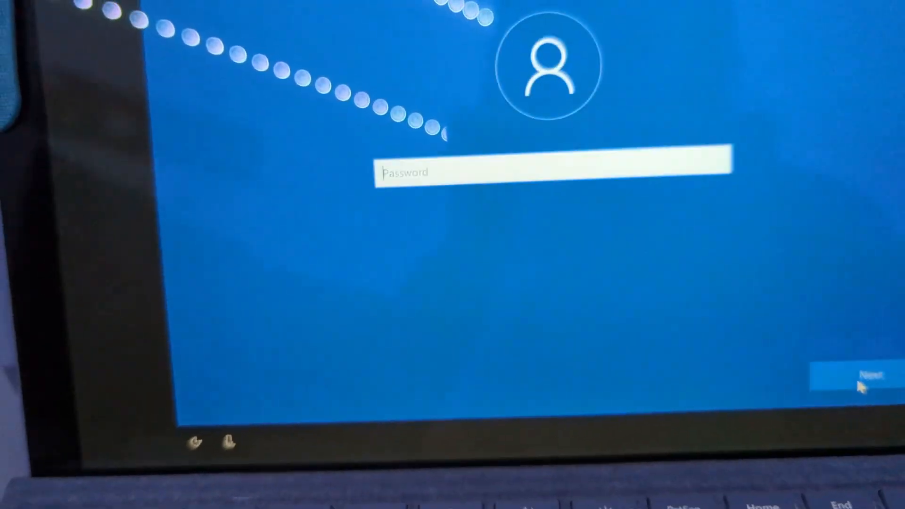
left_click(854, 375)
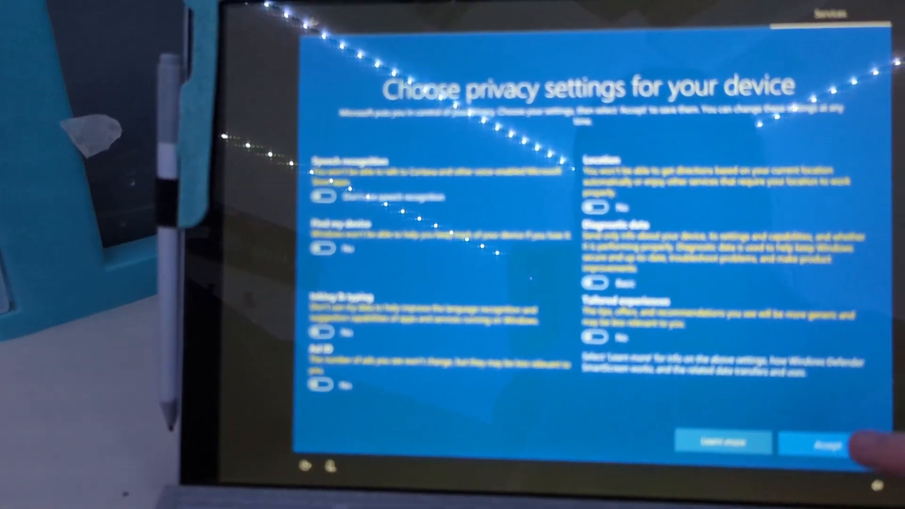
left_click(814, 443)
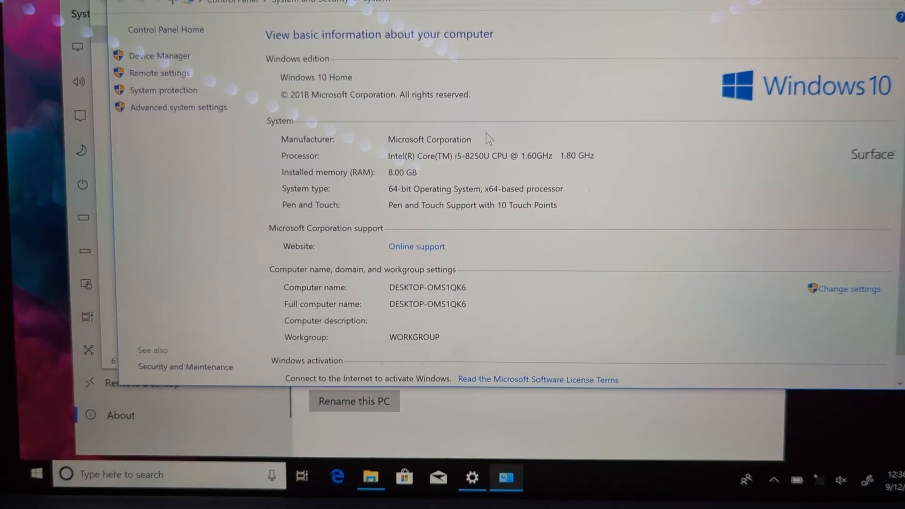
Review the System page: Windows 10 Home, Core i5-8250U, 8 GB RAM.
scroll("down", 3)
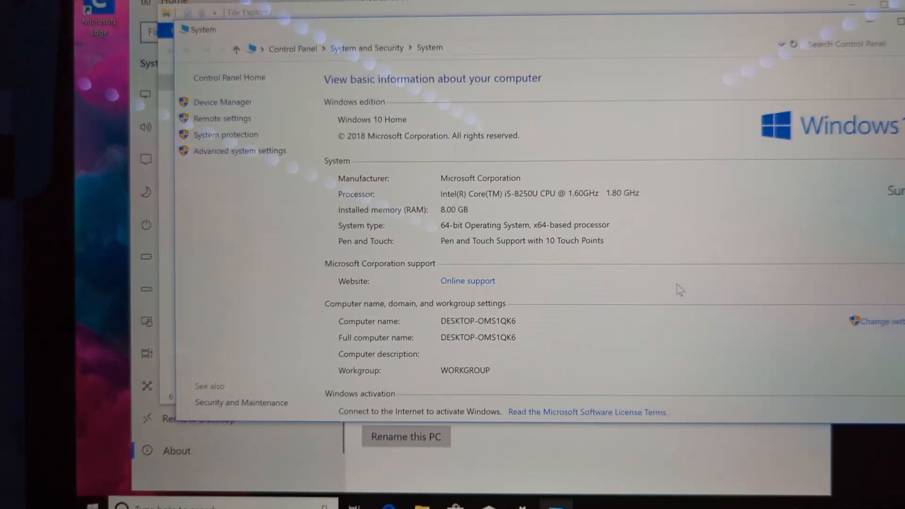
scroll("down", 3)
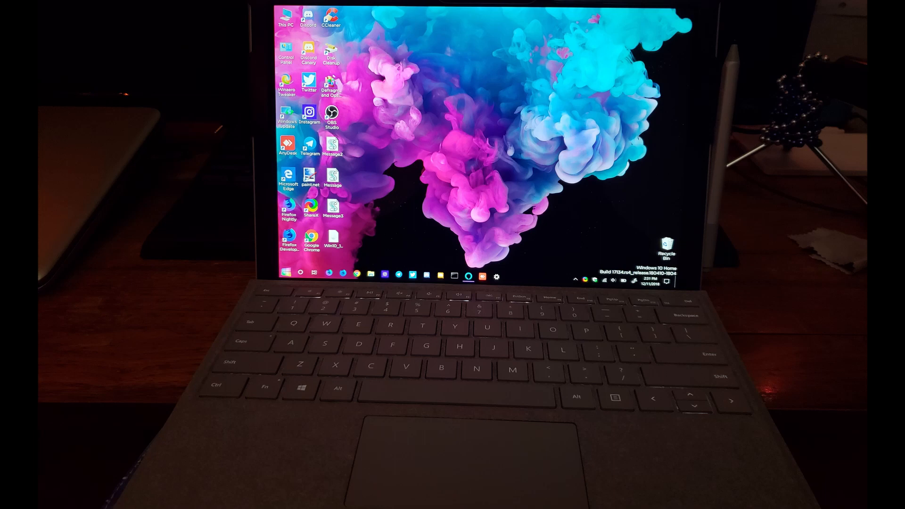
View the C: and D: drives in This PC, then eject the RECOVERY USB drive.
double_click(285, 17)
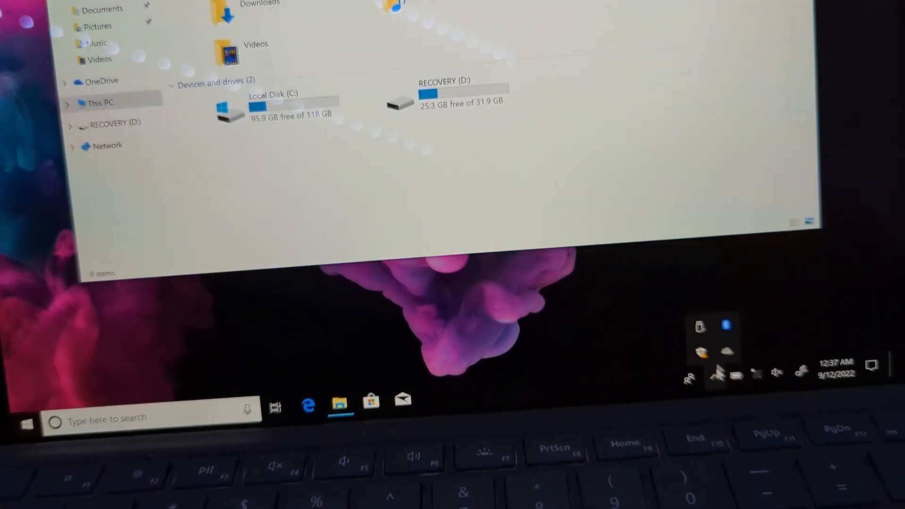
left_click(698, 326)
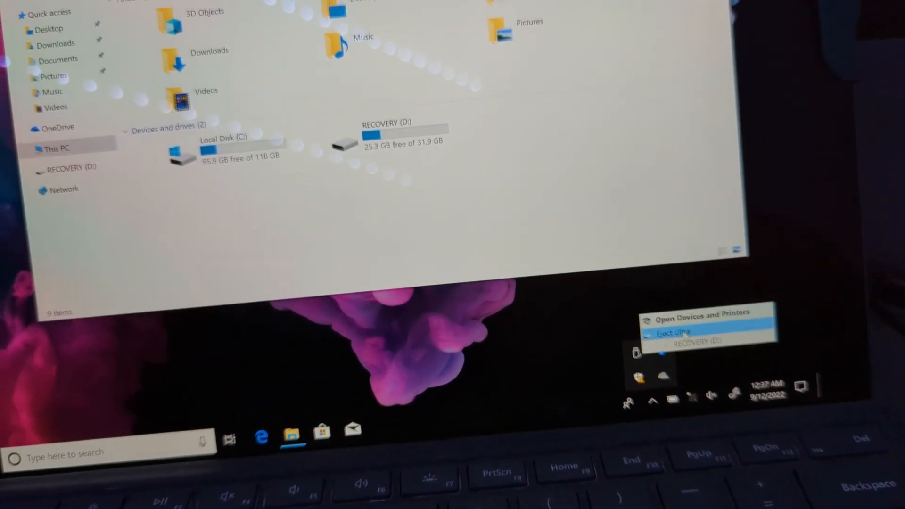
left_click(671, 332)
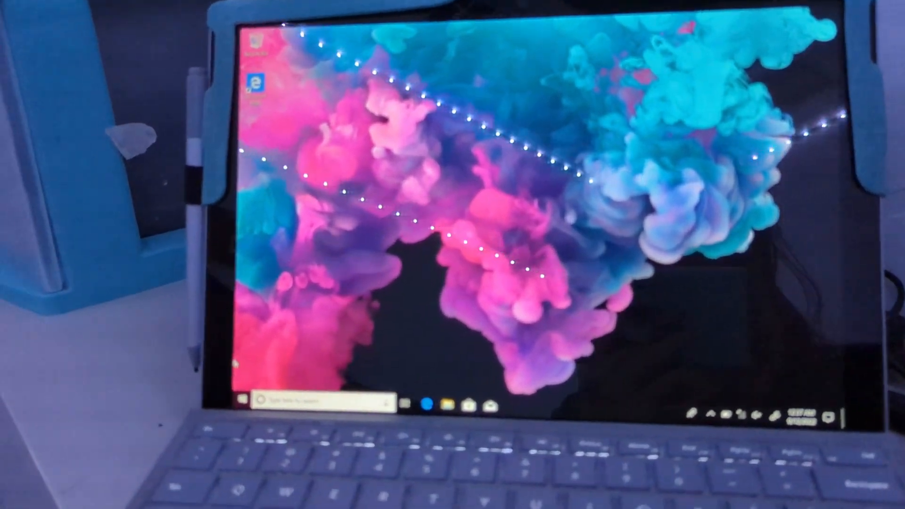
Check Intel UHD Graphics 620 details in Device Manager, confirming it works properly.
right_click(242, 400)
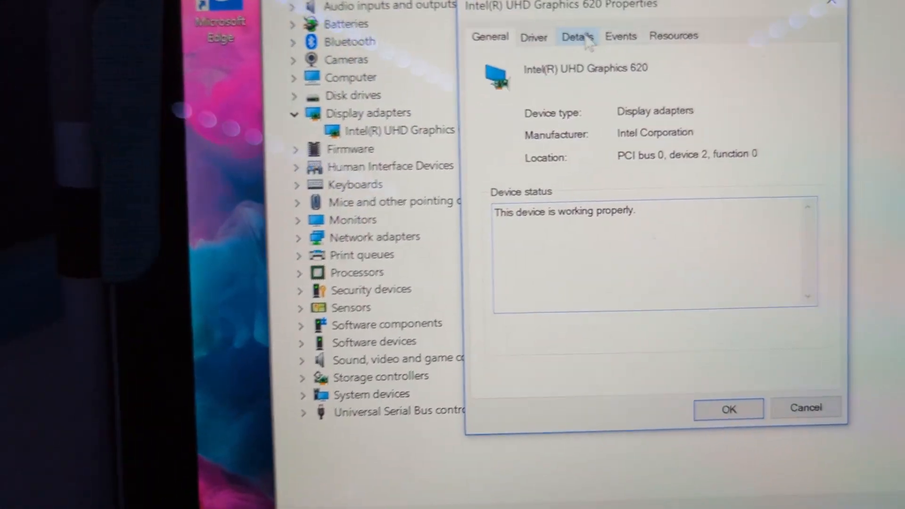
left_click(532, 37)
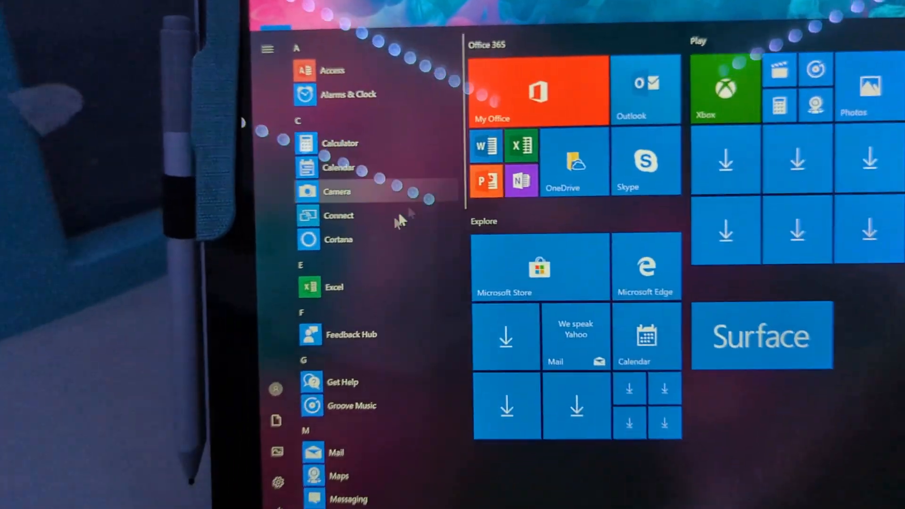
Scroll the Start menu apps from A to Xbox, then reopen and close Start.
scroll("down", 3)
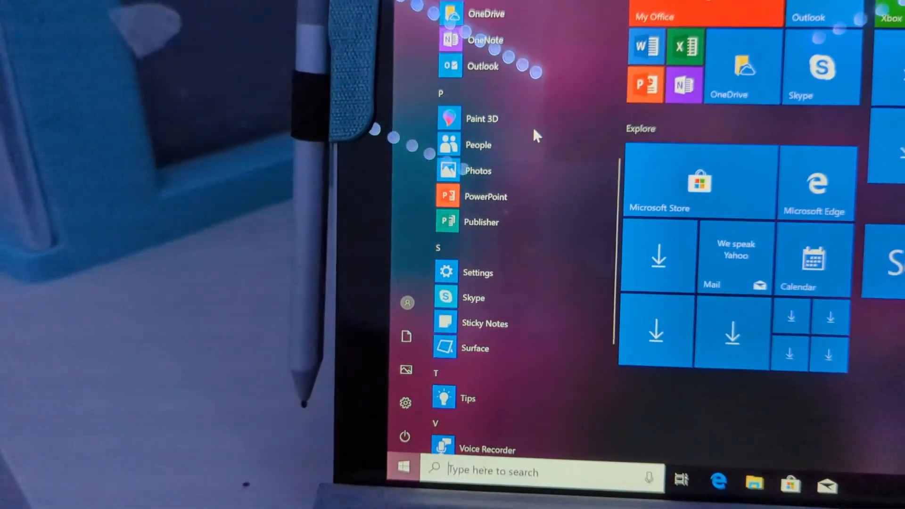
scroll("down", 3)
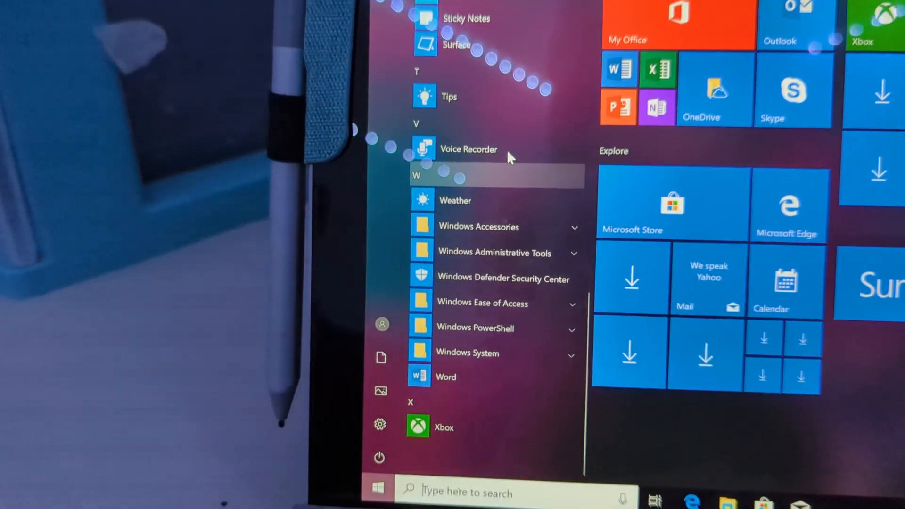
scroll("down", 3)
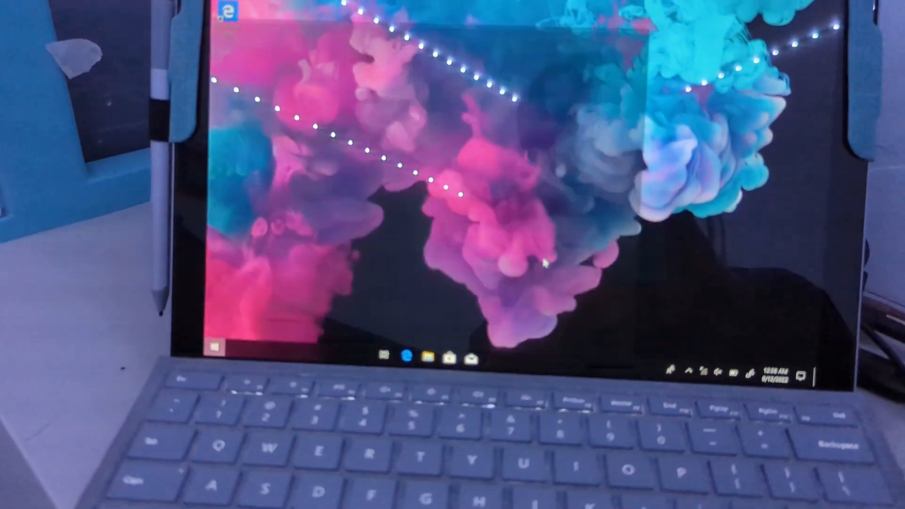
left_click(495, 370)
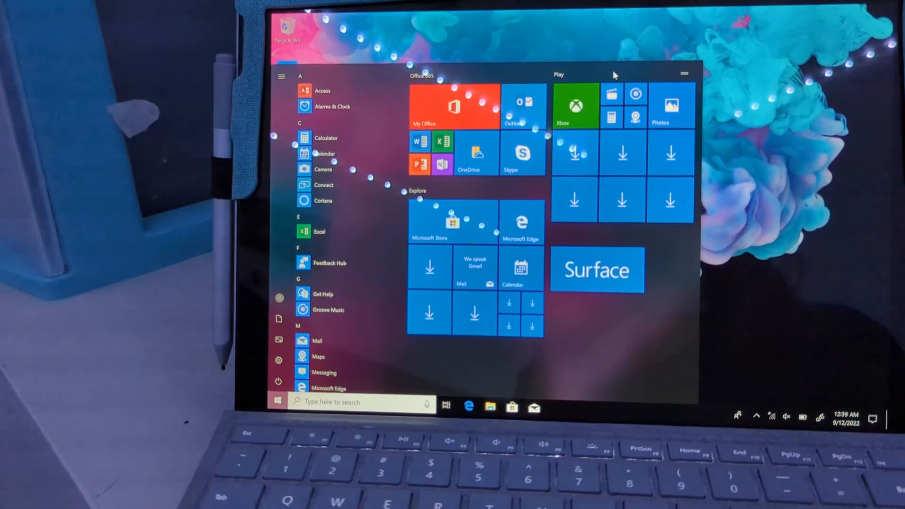
left_click(277, 402)
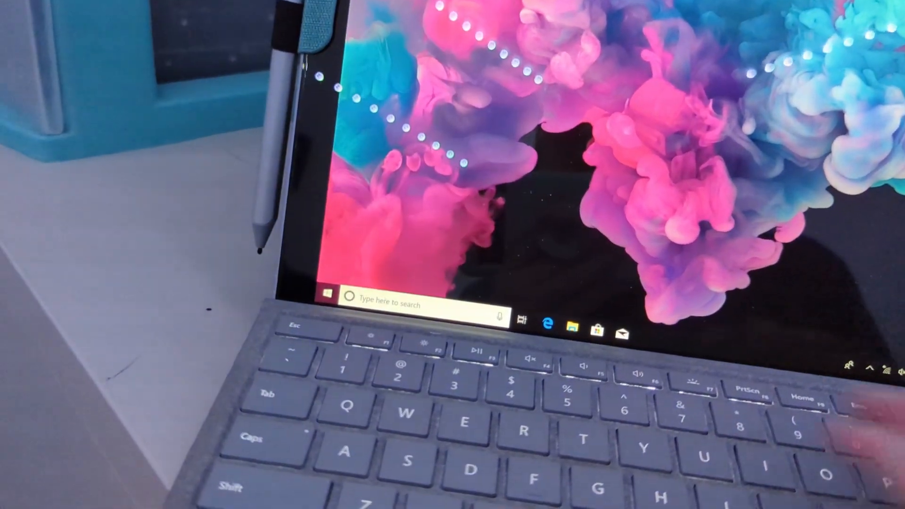
Review Programs and Features listing OneDrive and four Visual C++ redistributables (163 MB), then return to desktop.
type("control Panel")
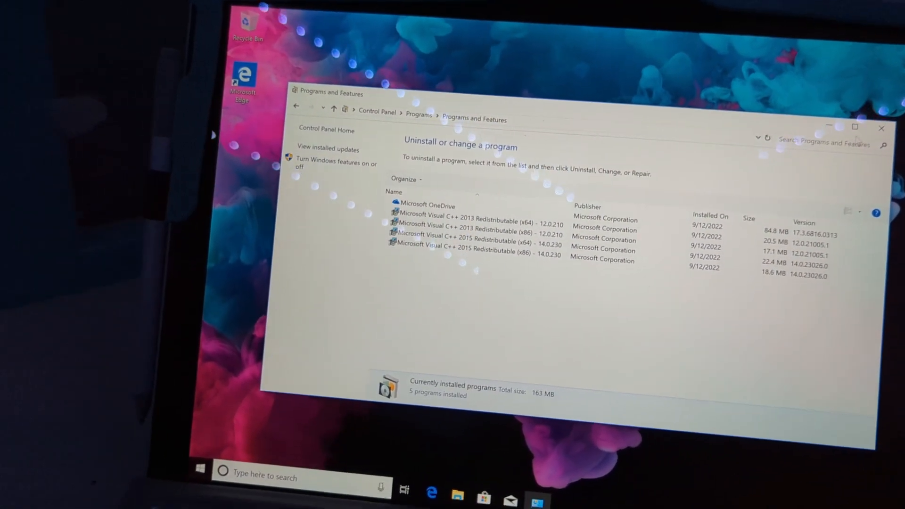
left_click(881, 128)
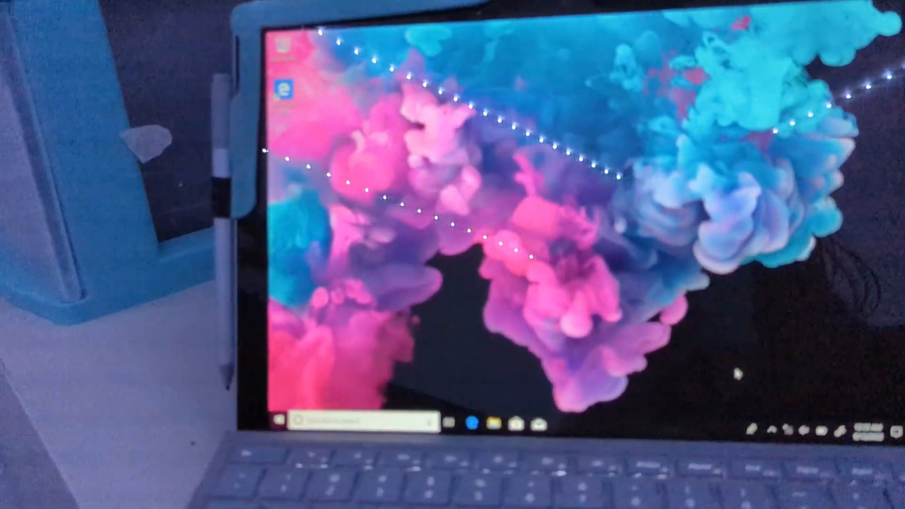
left_click(279, 419)
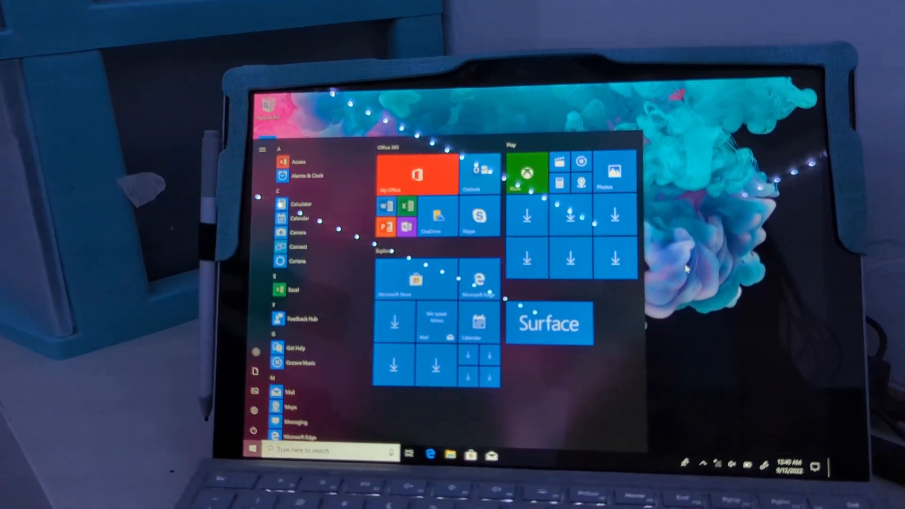
left_click(252, 449)
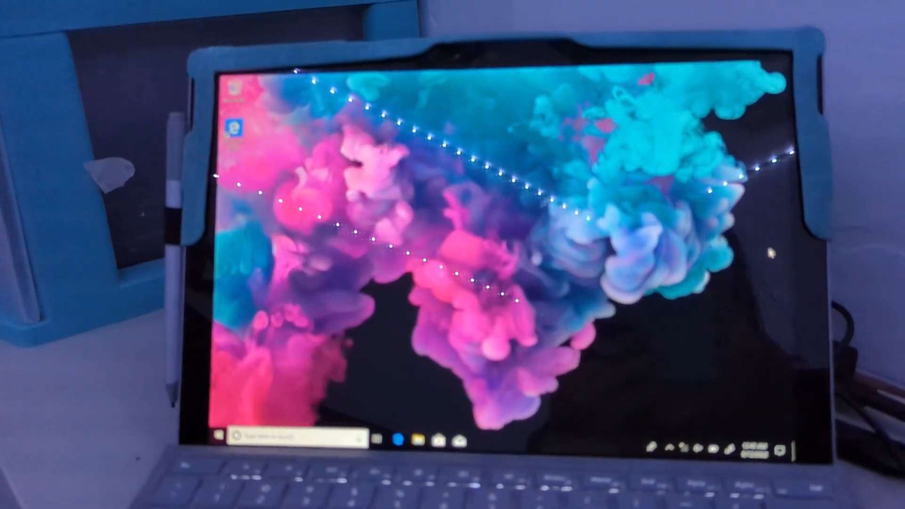